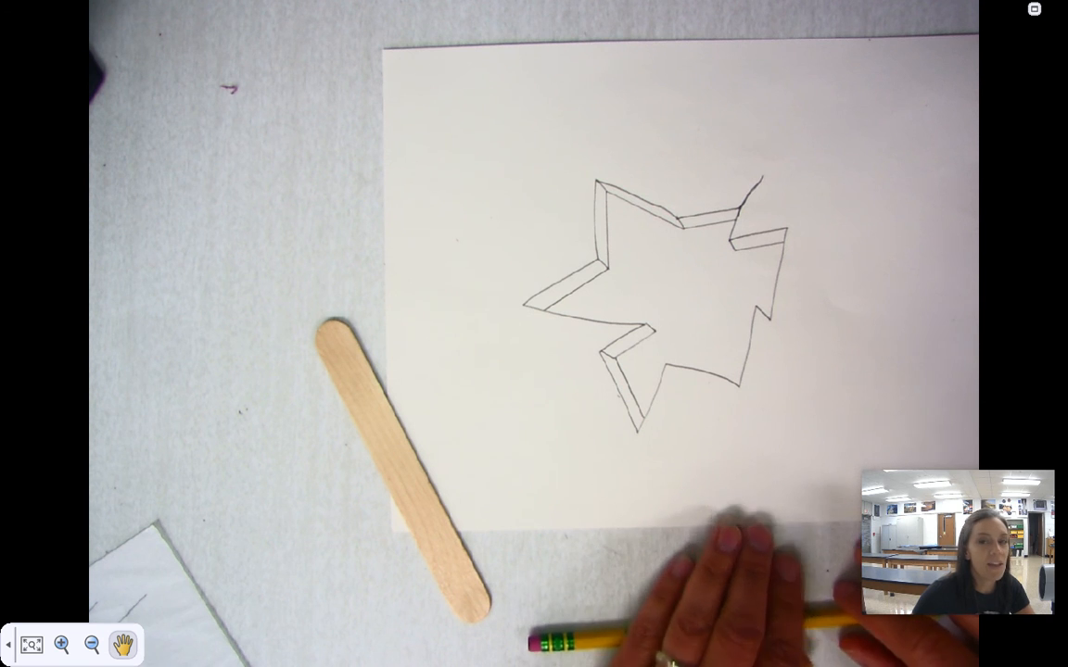
{"action": "mouse_move", "coordinate": [764, 191]}
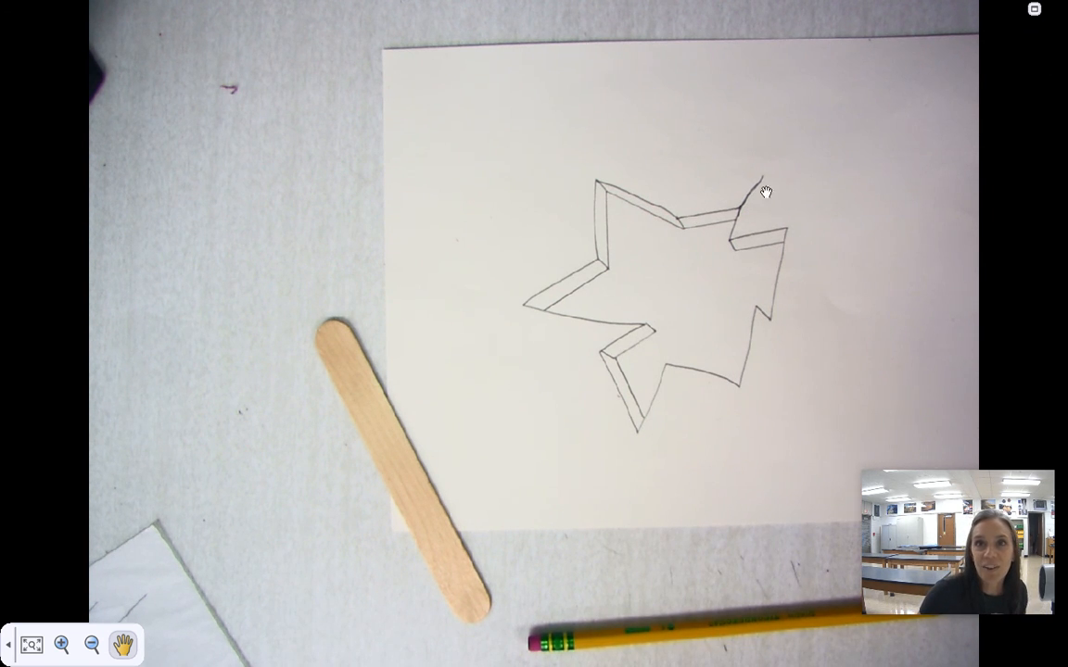